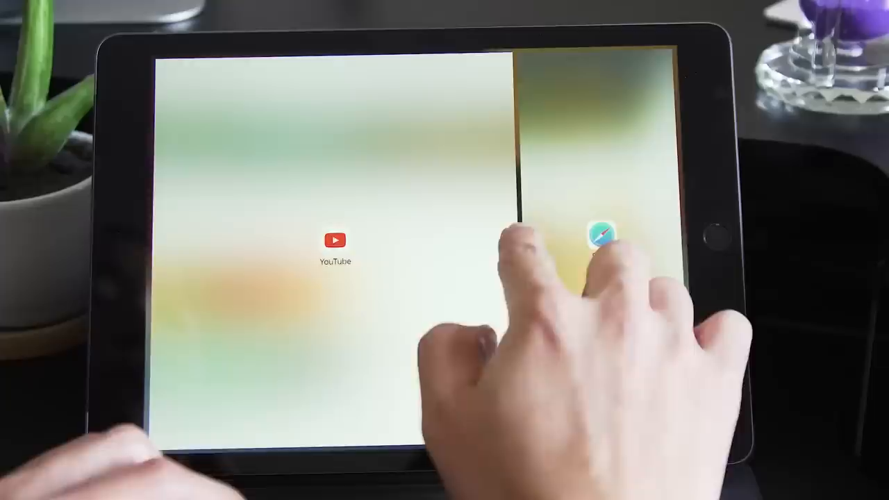
Close Safari's Split View pane and play the music video full screen in YouTube.
{"action": "left_click", "coordinate": [599, 240]}
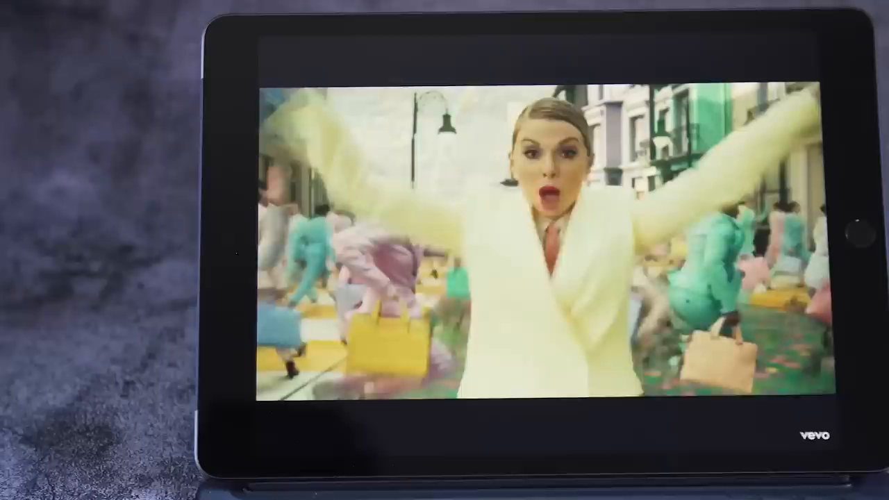